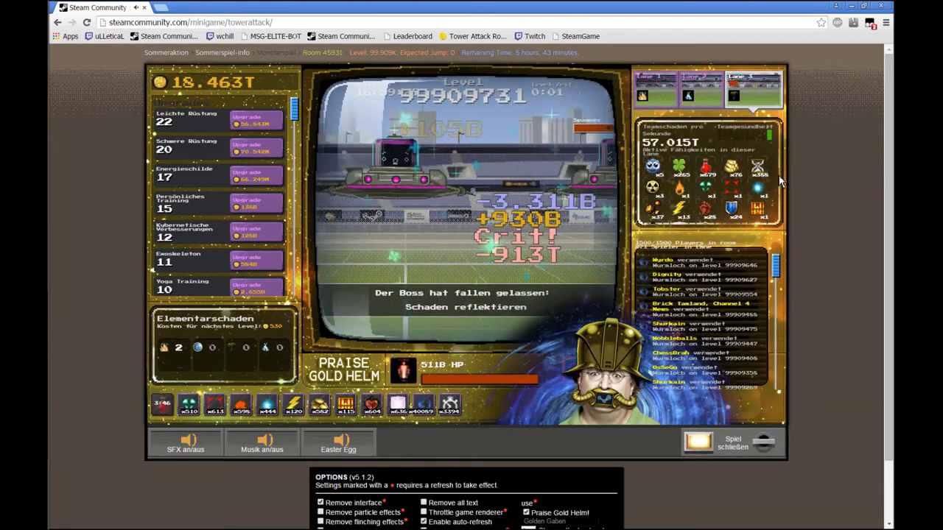
{"action": "mouse_move", "coordinate": [678, 190]}
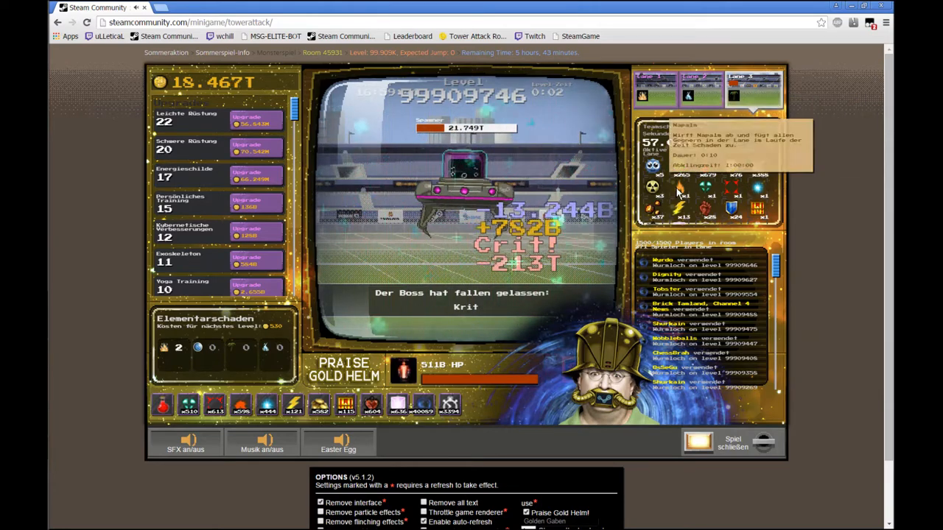